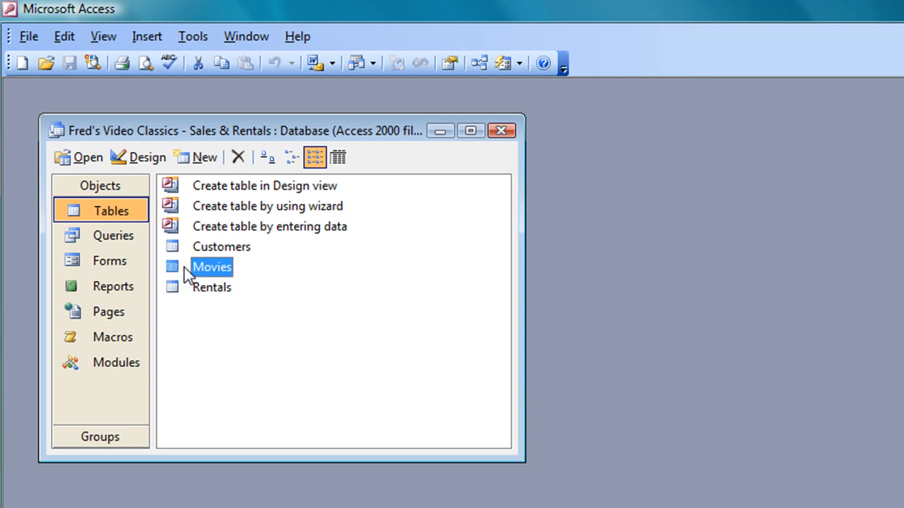
Open the Movies table in Datasheet view from the Tables list
{"action": "double_click", "coordinate": [212, 266]}
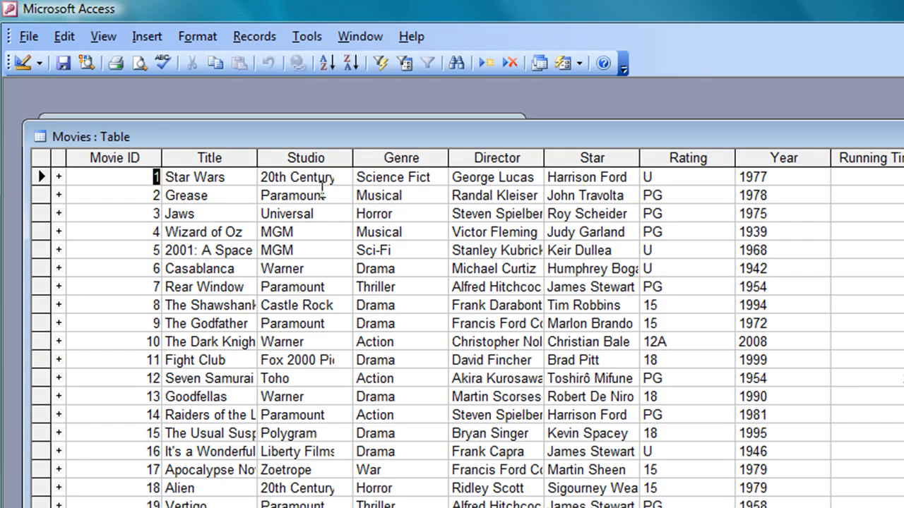
{"action": "mouse_move", "coordinate": [319, 395]}
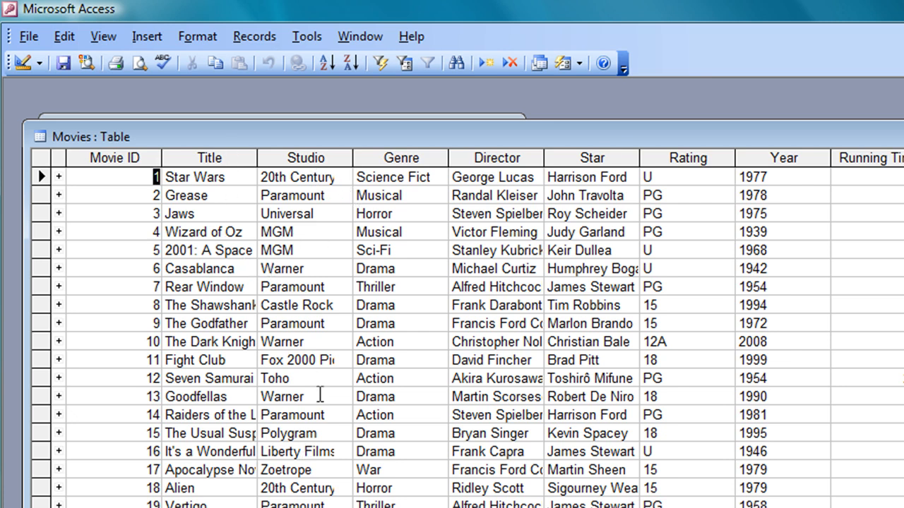
{"action": "mouse_move", "coordinate": [252, 286]}
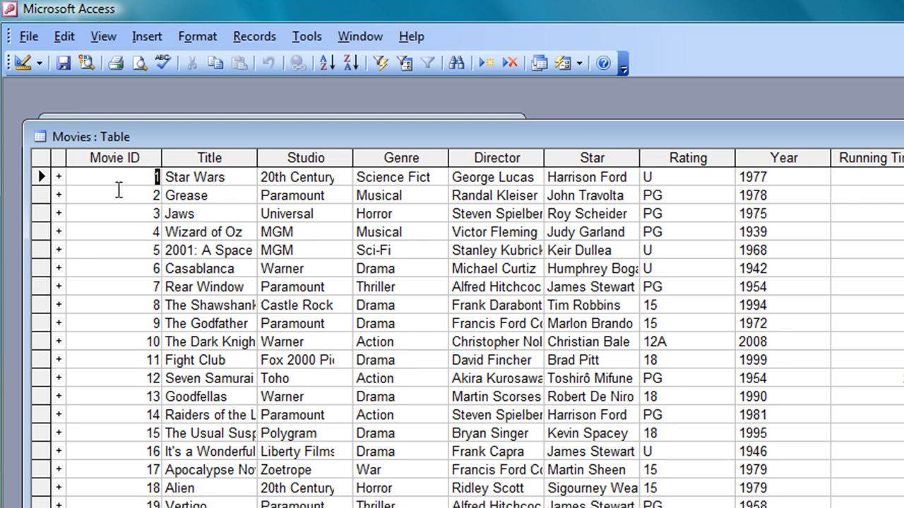
{"action": "mouse_move", "coordinate": [115, 157]}
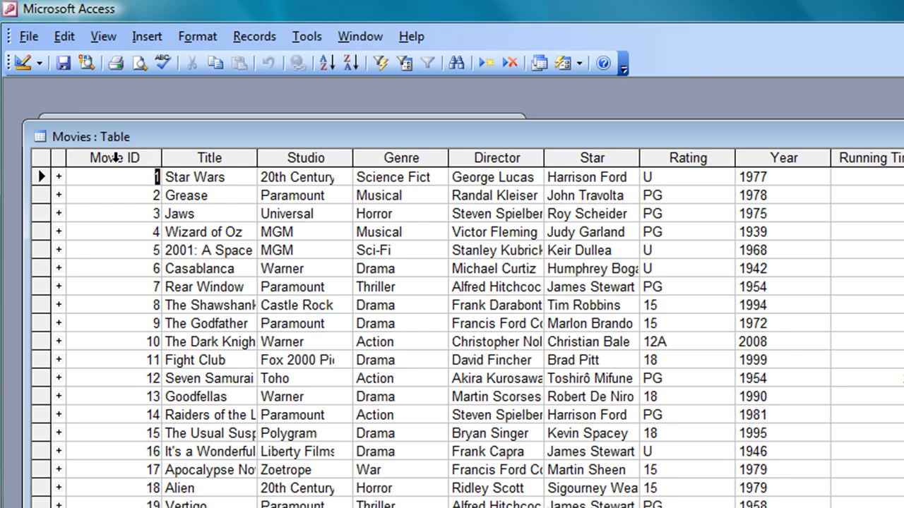
Select columns Movie ID through Running Time and auto-fit their widths
{"action": "left_click", "coordinate": [143, 158]}
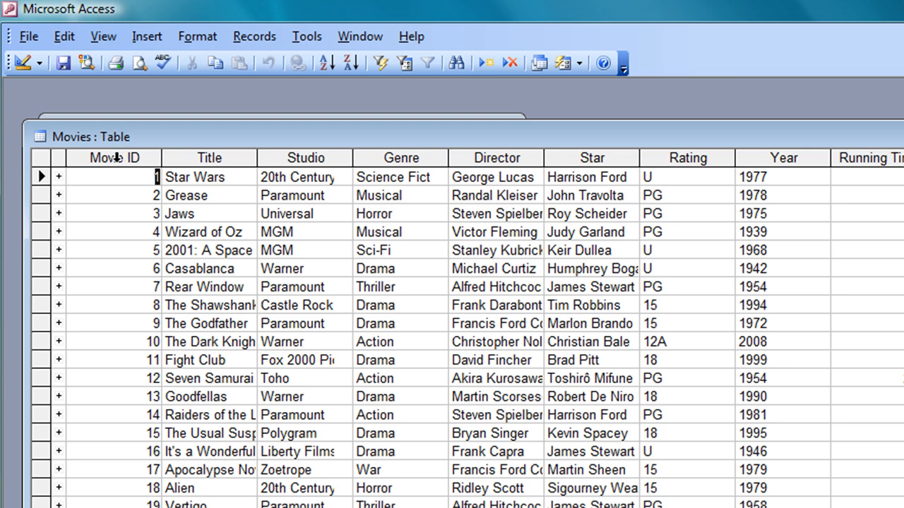
{"action": "left_click", "coordinate": [111, 158]}
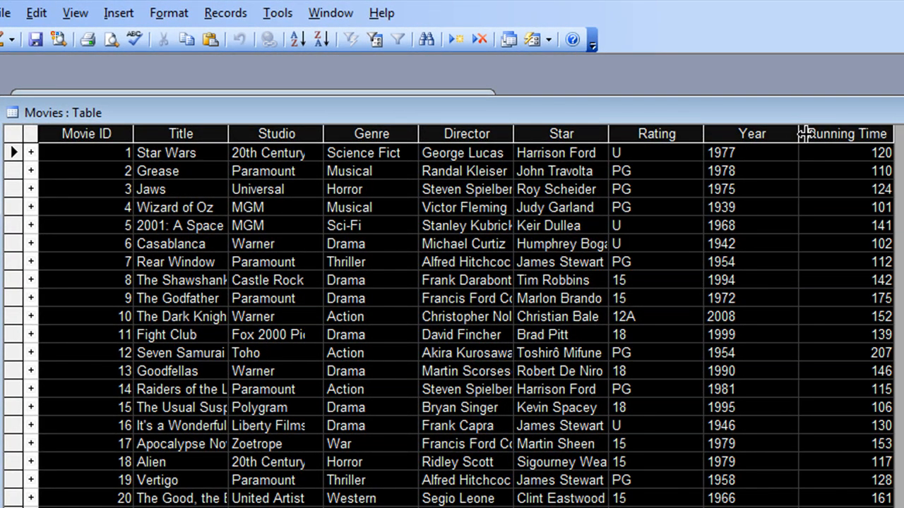
{"action": "mouse_move", "coordinate": [802, 134]}
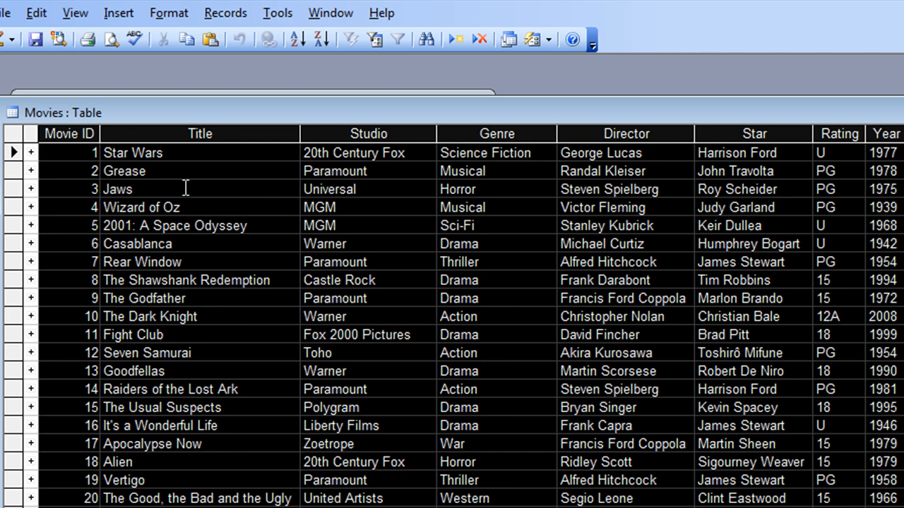
{"action": "left_click", "coordinate": [118, 188]}
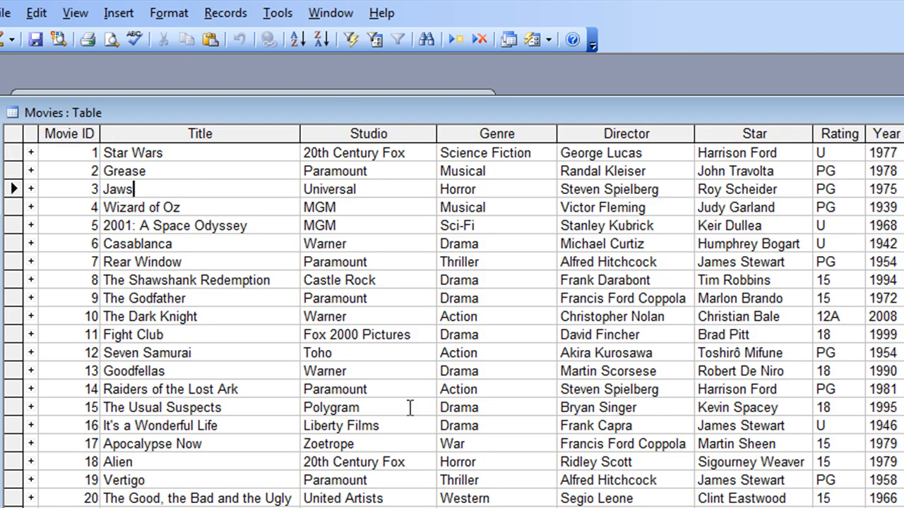
{"action": "mouse_move", "coordinate": [194, 227]}
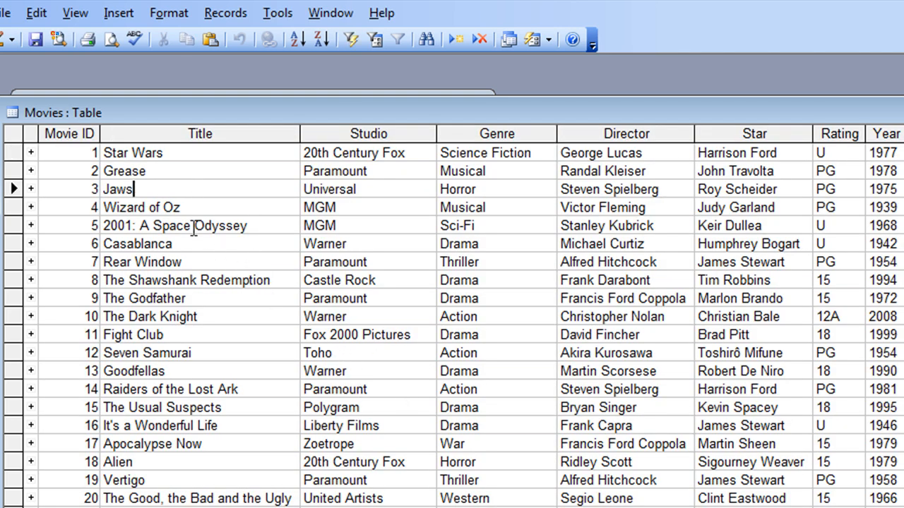
{"action": "mouse_move", "coordinate": [82, 141]}
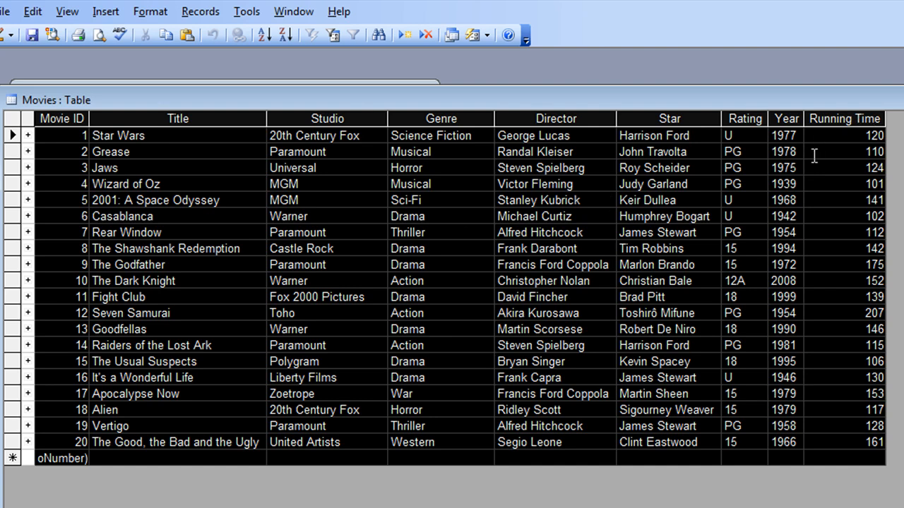
{"action": "mouse_move", "coordinate": [201, 149]}
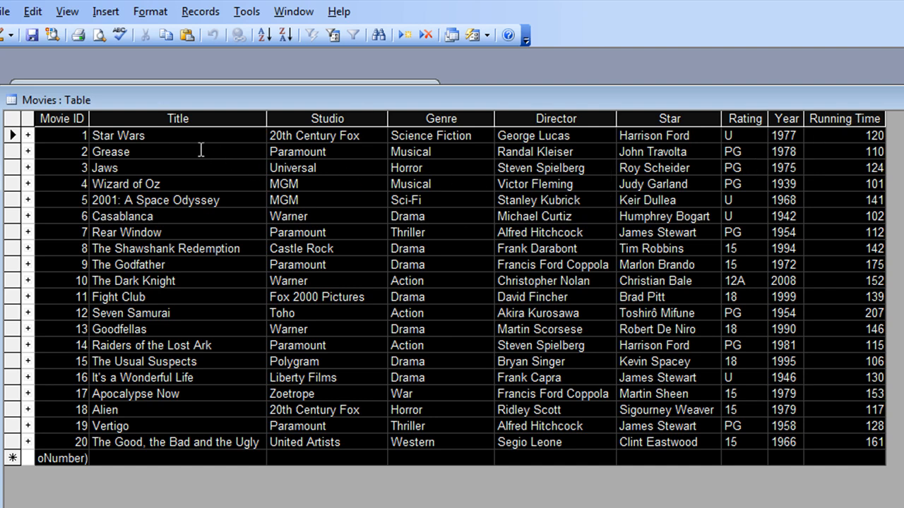
Deselect the columns and save the Movies table layout
{"action": "left_click", "coordinate": [118, 135]}
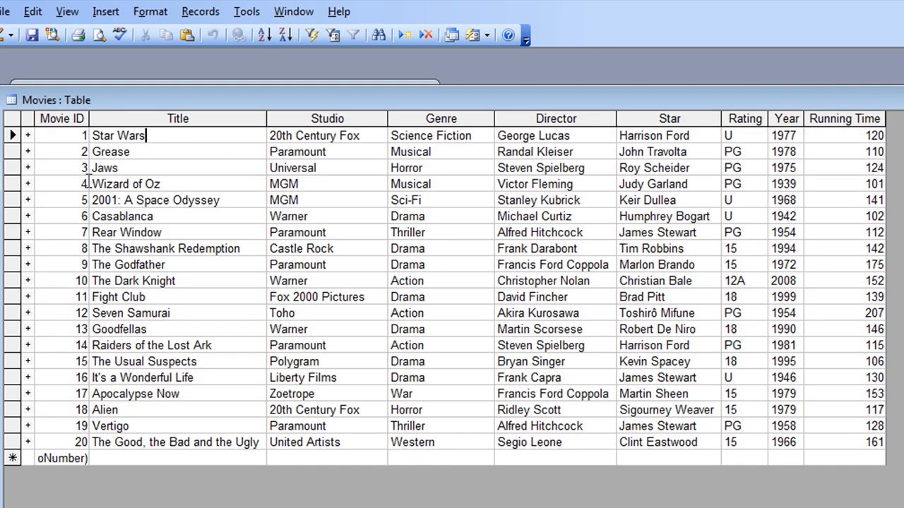
{"action": "left_click", "coordinate": [33, 35]}
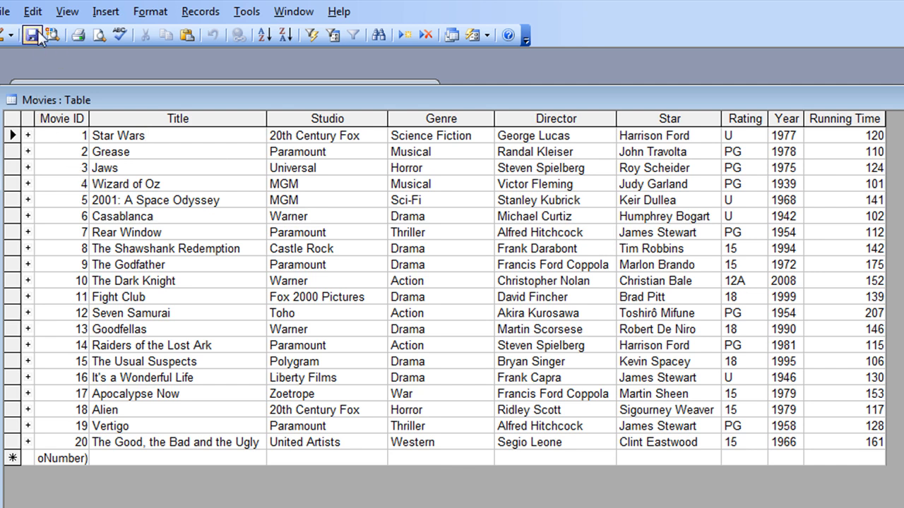
{"action": "mouse_move", "coordinate": [33, 35]}
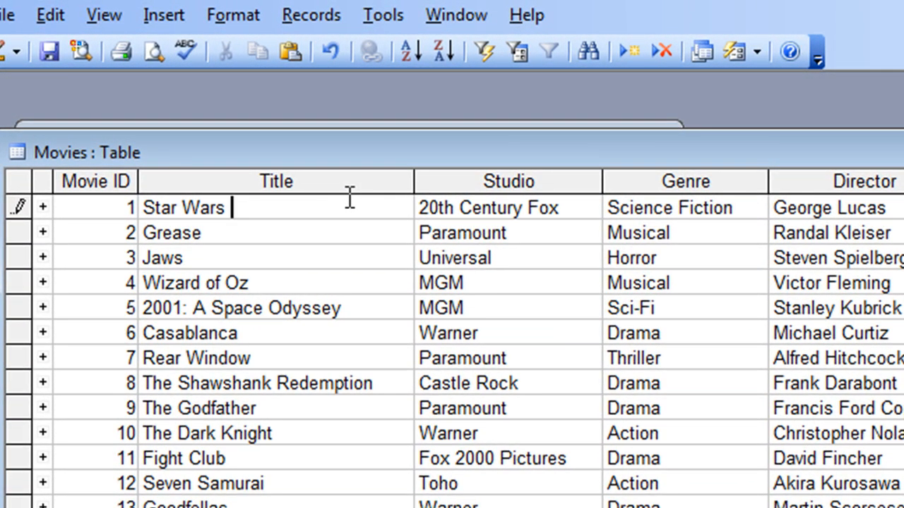
Change the first movie's title from 'Star Wars' to 'Star Wars IV'
{"action": "type", "text": "IV"}
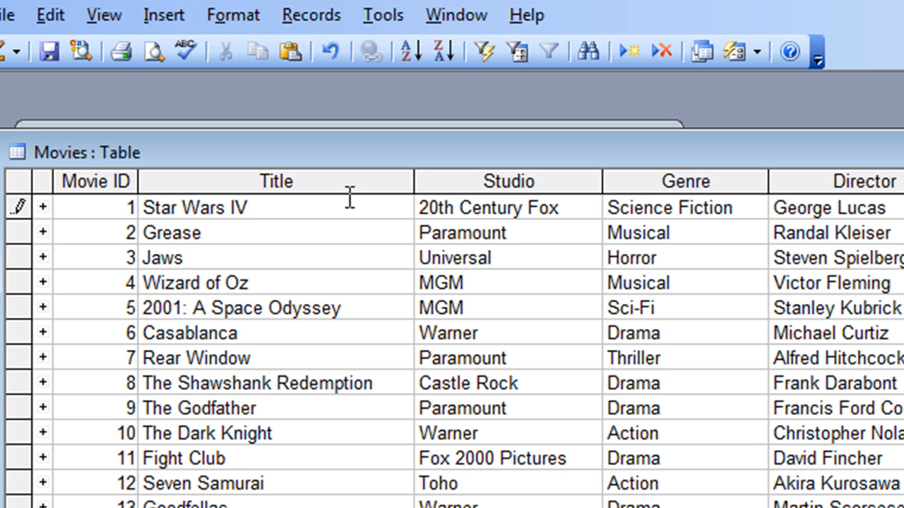
{"action": "left_click", "coordinate": [245, 207]}
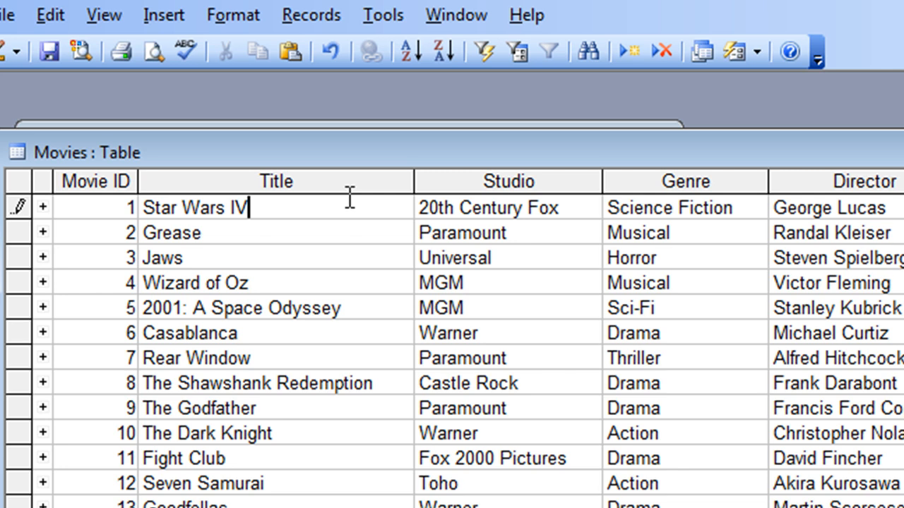
{"action": "double_click", "coordinate": [185, 207]}
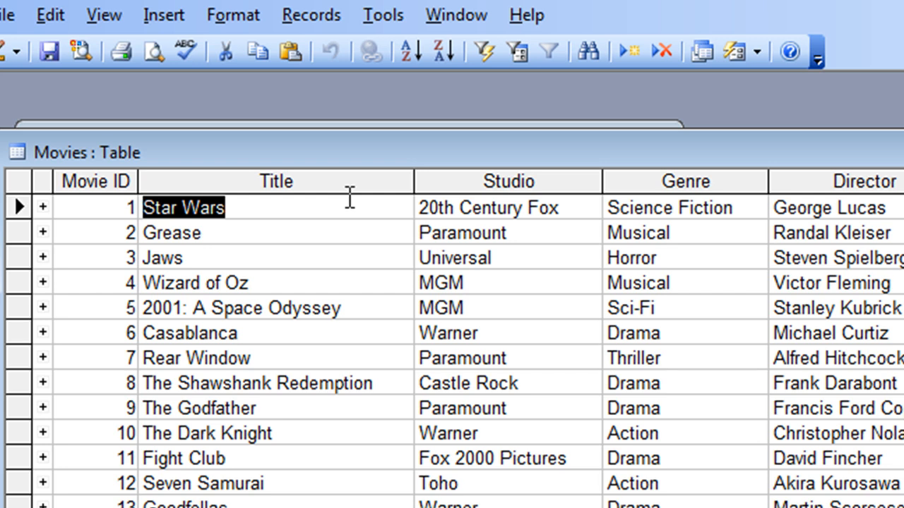
{"action": "mouse_move", "coordinate": [337, 198]}
{"action": "type", "text": " I"}
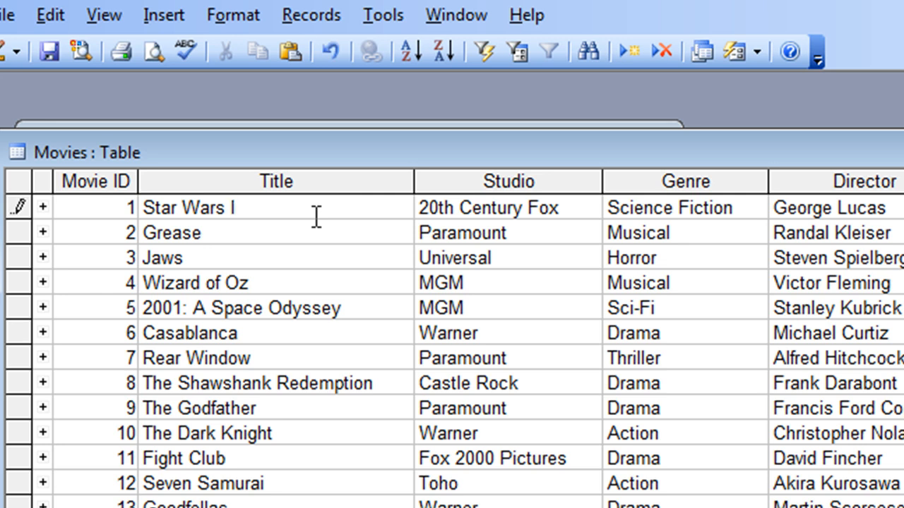
{"action": "type", "text": "V"}
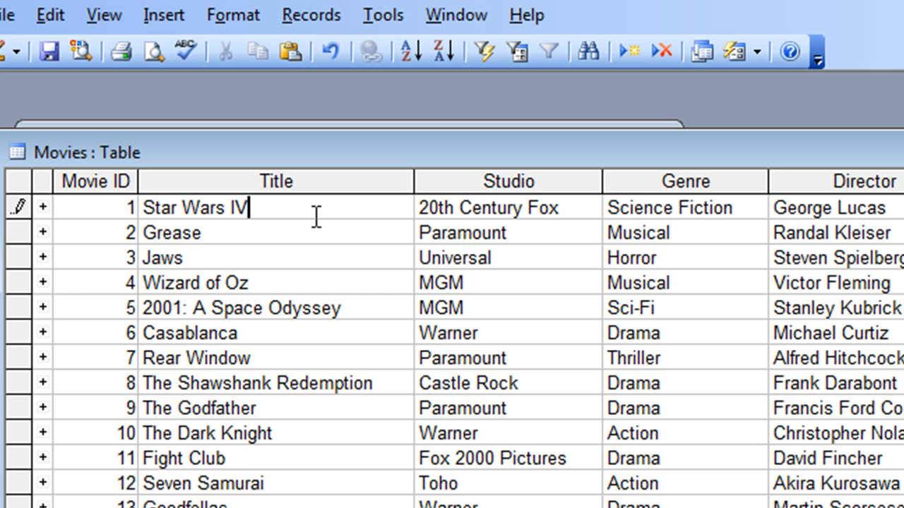
{"action": "mouse_move", "coordinate": [287, 210]}
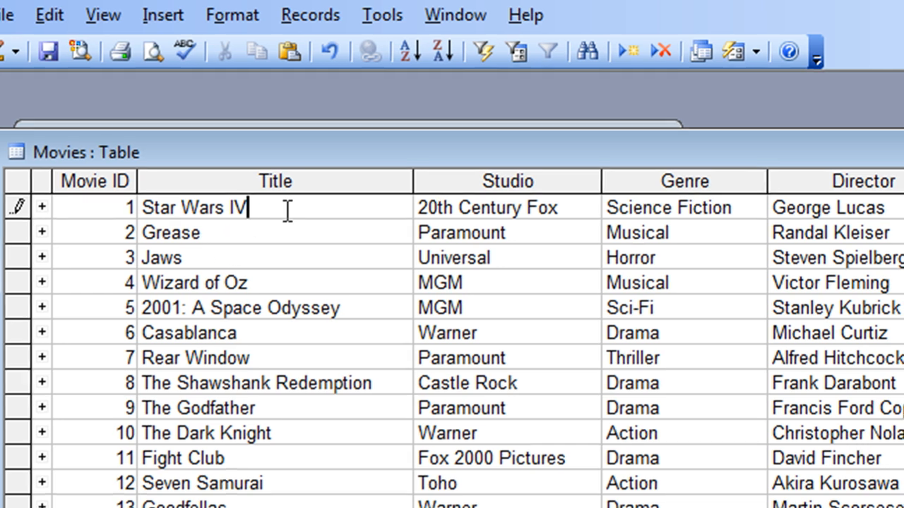
Close and reopen the Movies table, then discard the first title's unsaved change
{"action": "scroll", "scroll_direction": "right", "scroll_amount": 3}
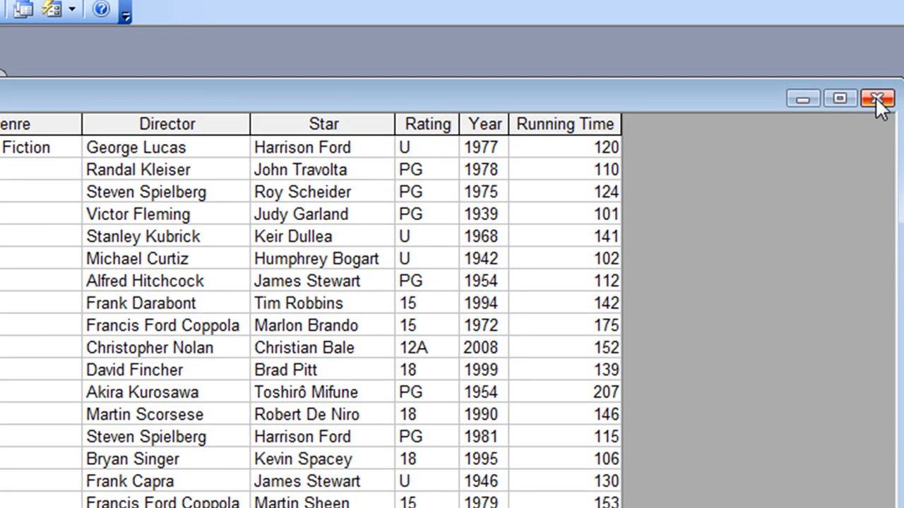
{"action": "left_click", "coordinate": [877, 98]}
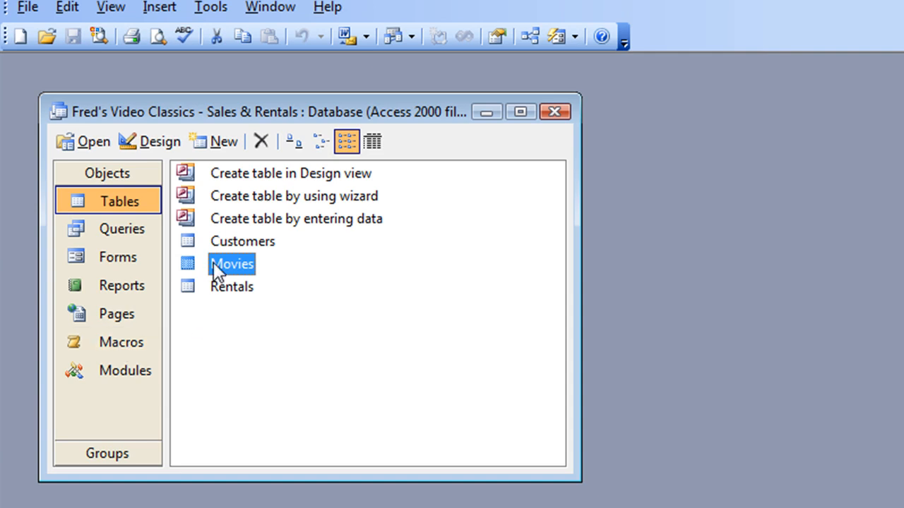
{"action": "double_click", "coordinate": [232, 263]}
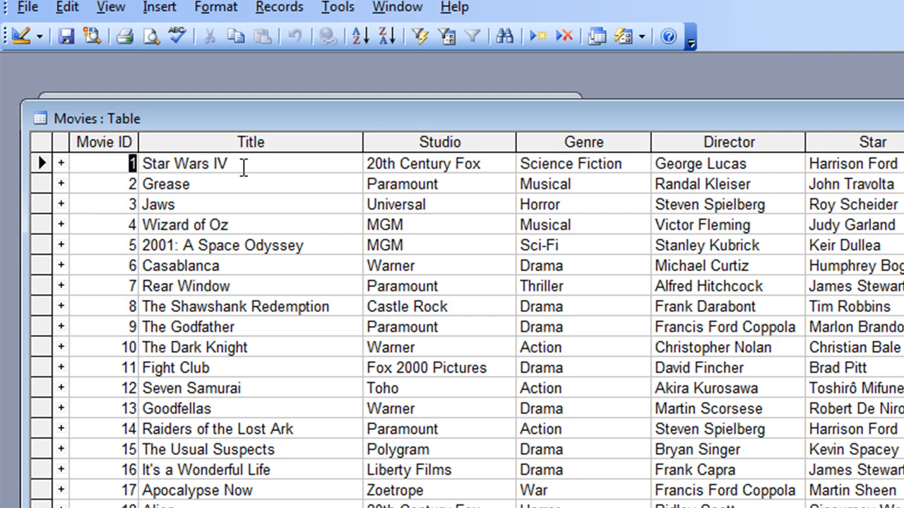
{"action": "mouse_move", "coordinate": [245, 180]}
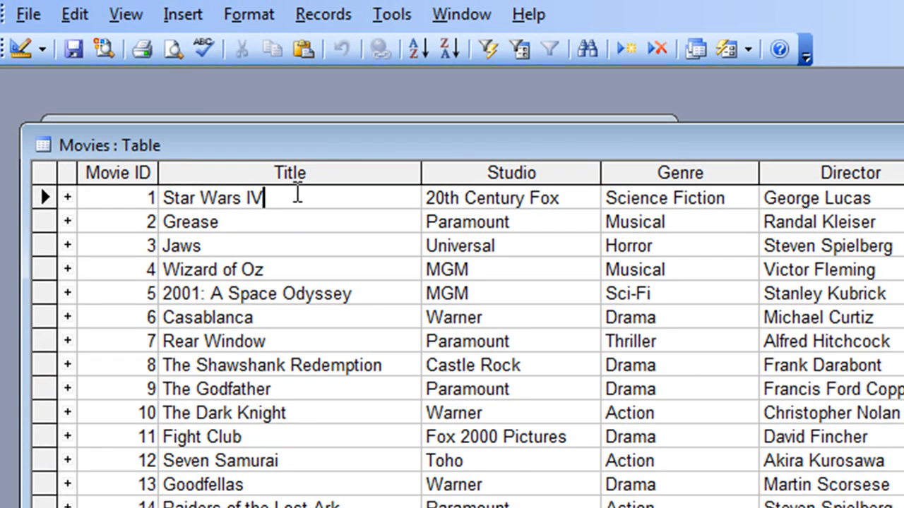
{"action": "key", "text": "Backspace"}
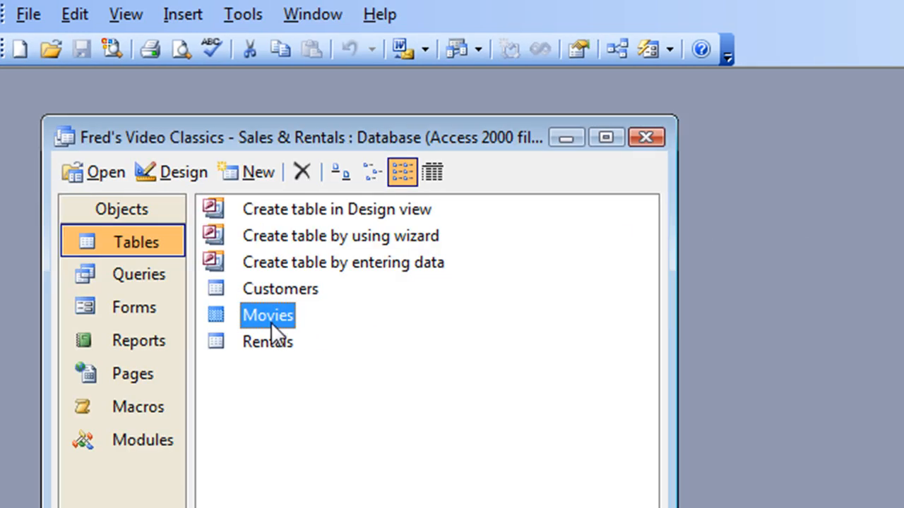
Reopen the Movies table, whose first record now reads 'Star Wars'
{"action": "double_click", "coordinate": [267, 315]}
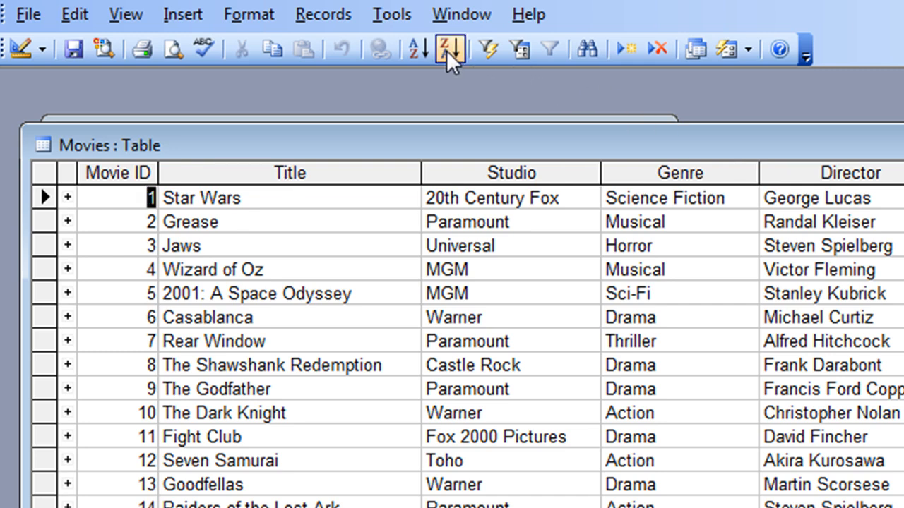
Start Back Up Database from the Tools > Database Utilities menu
{"action": "left_click", "coordinate": [392, 13]}
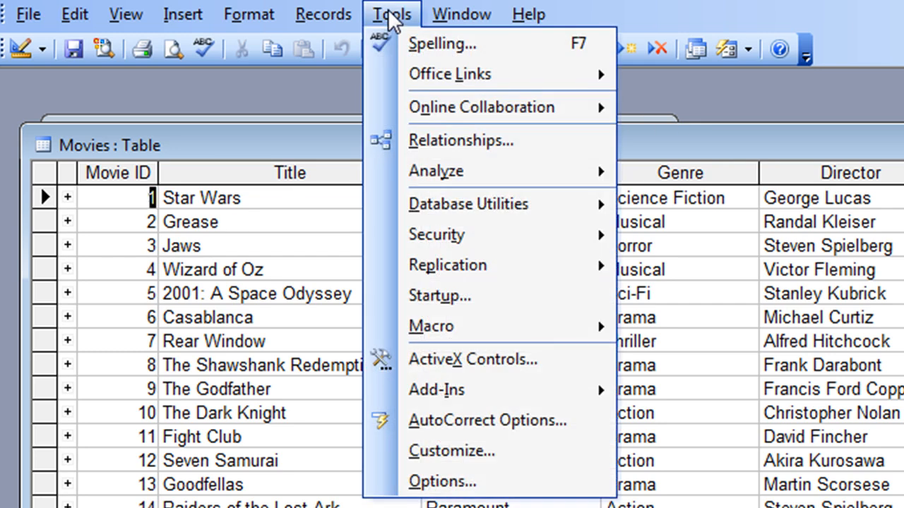
{"action": "mouse_move", "coordinate": [468, 204]}
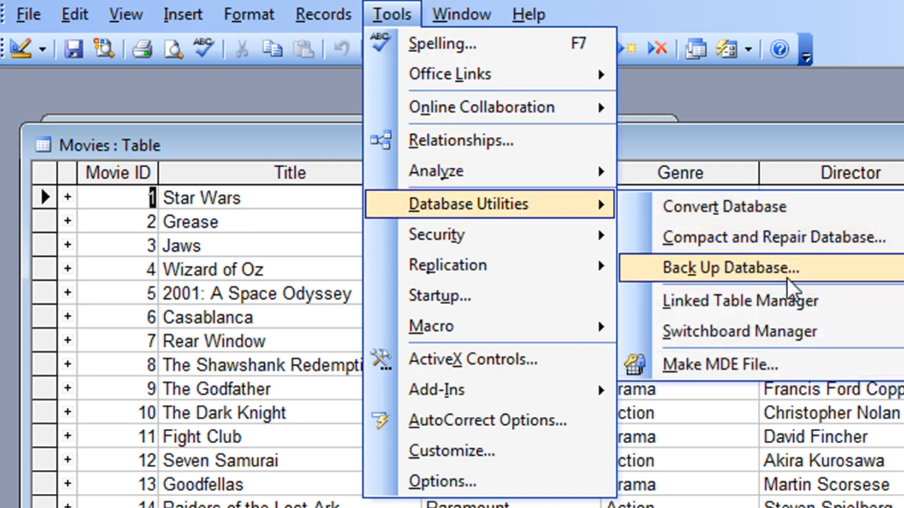
{"action": "left_click", "coordinate": [731, 268]}
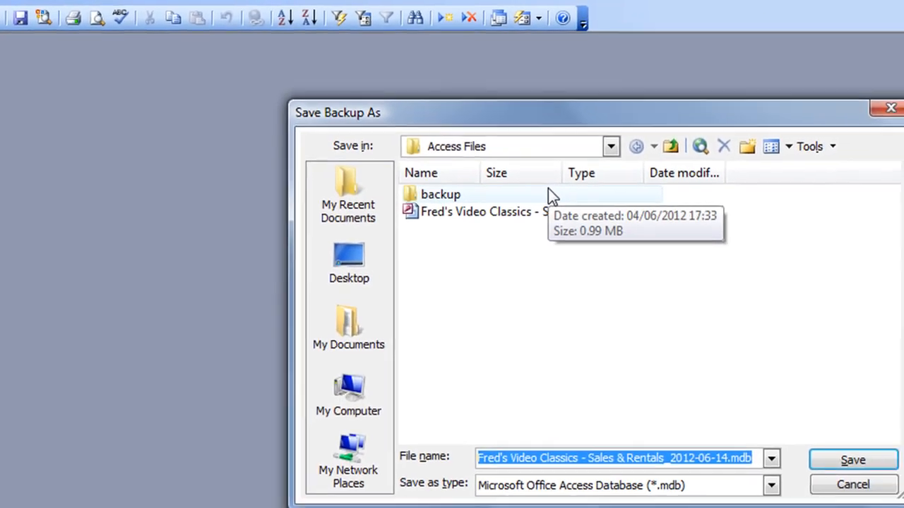
{"action": "mouse_move", "coordinate": [508, 252]}
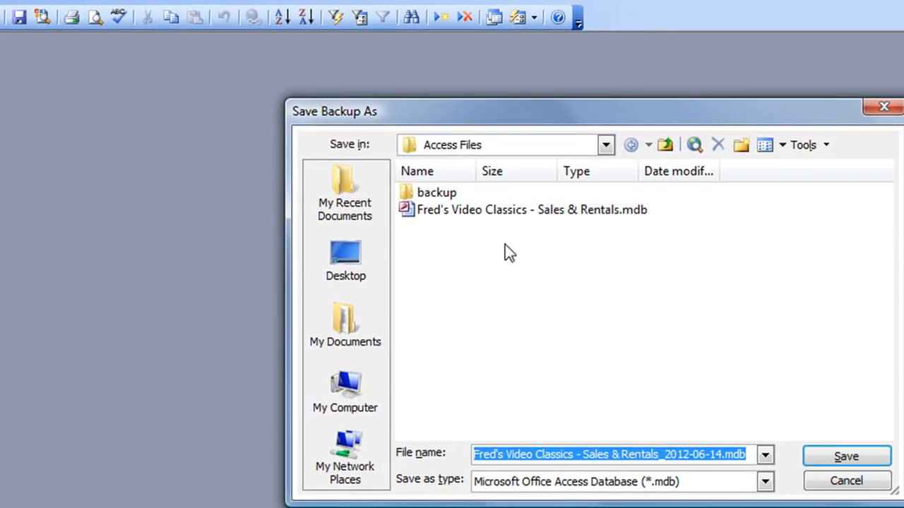
{"action": "mouse_move", "coordinate": [436, 192]}
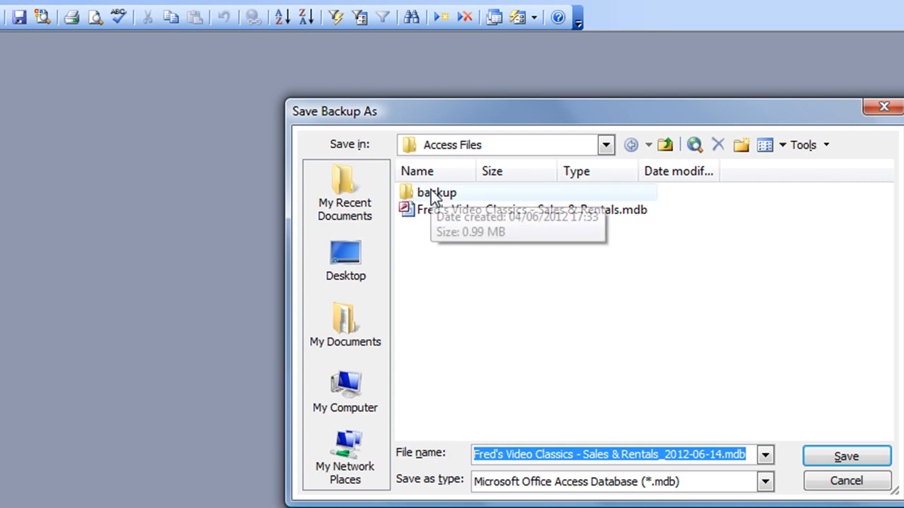
Save the dated 2012-06-14 backup file into the backup folder
{"action": "double_click", "coordinate": [436, 192]}
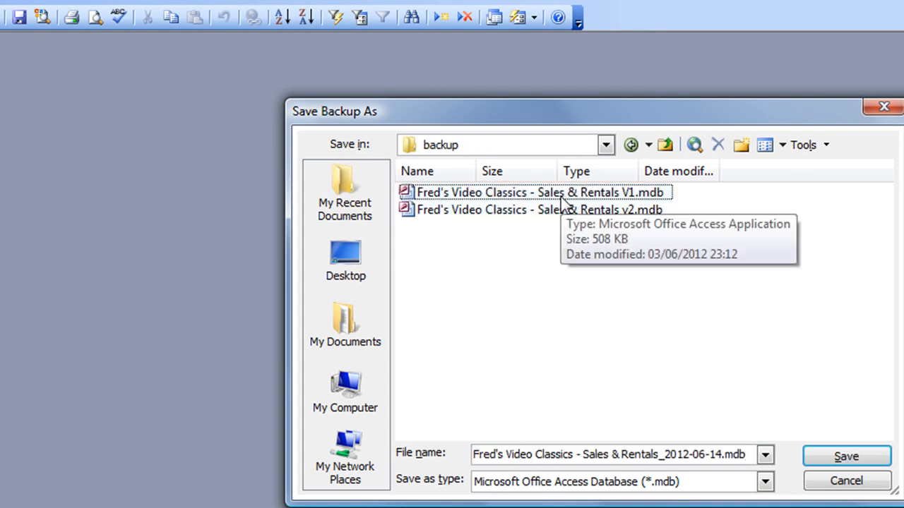
{"action": "mouse_move", "coordinate": [797, 441]}
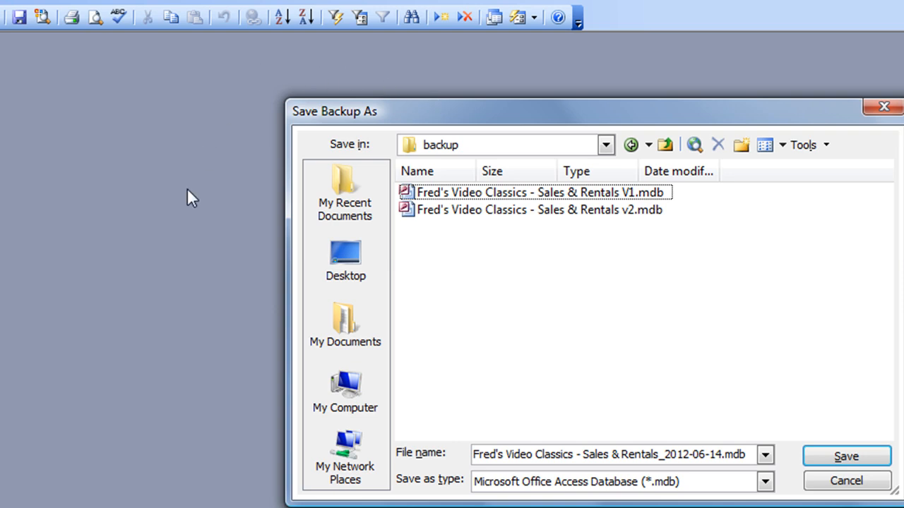
{"action": "mouse_move", "coordinate": [158, 285]}
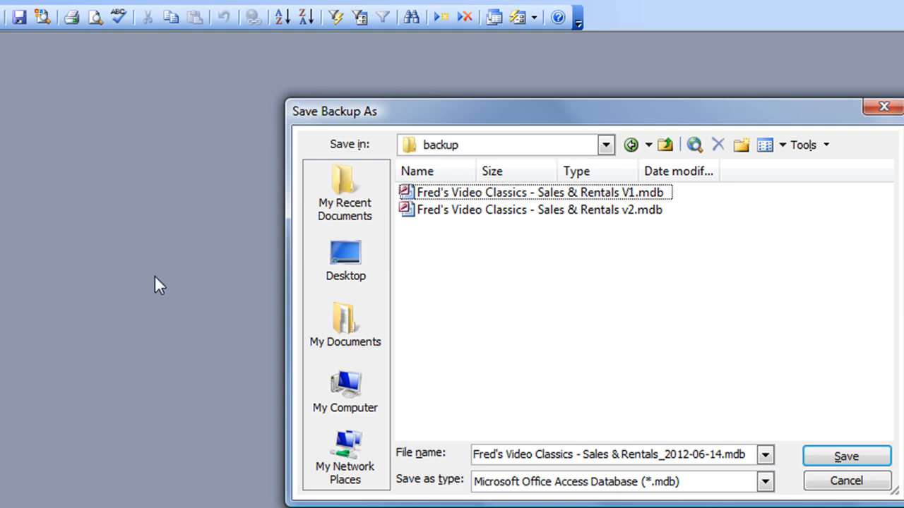
{"action": "mouse_move", "coordinate": [237, 309]}
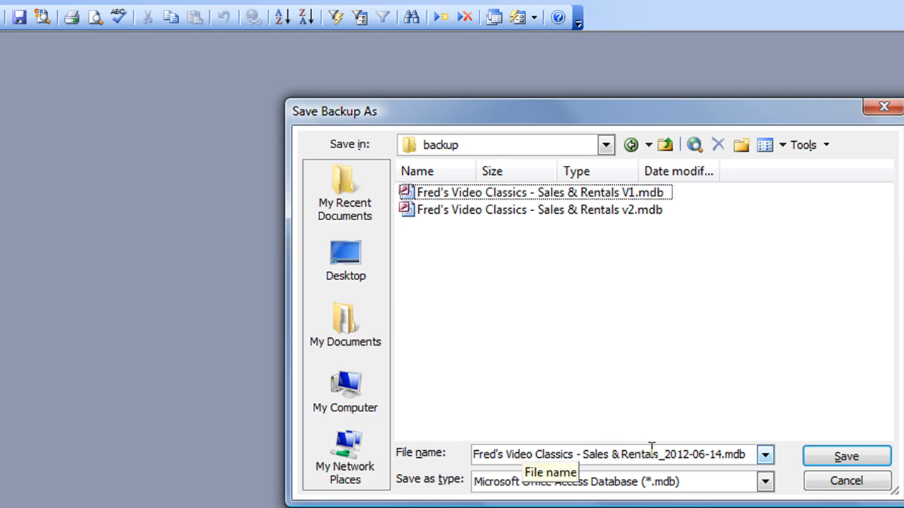
{"action": "mouse_move", "coordinate": [693, 449]}
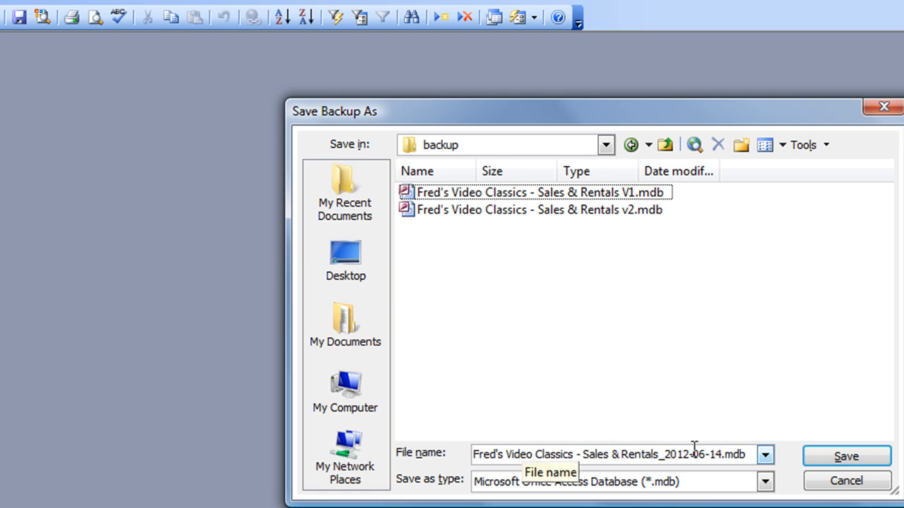
{"action": "mouse_move", "coordinate": [699, 473]}
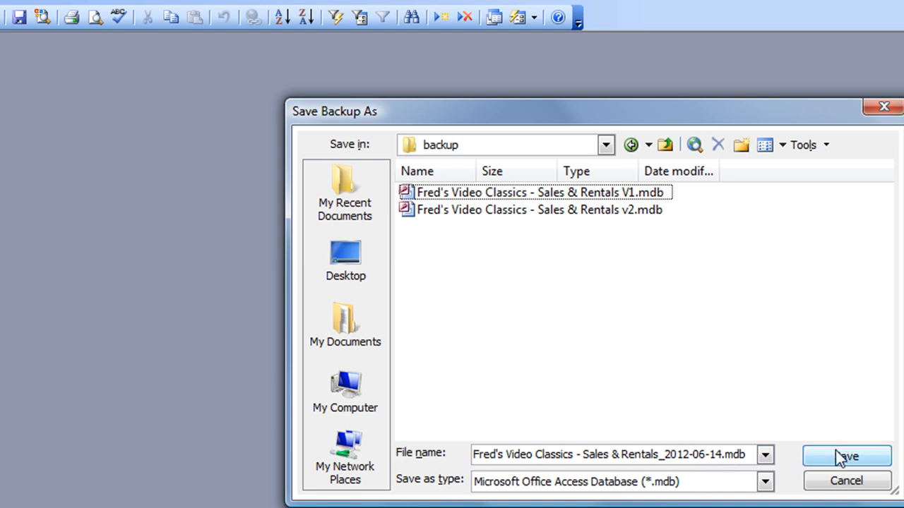
{"action": "left_click", "coordinate": [845, 456]}
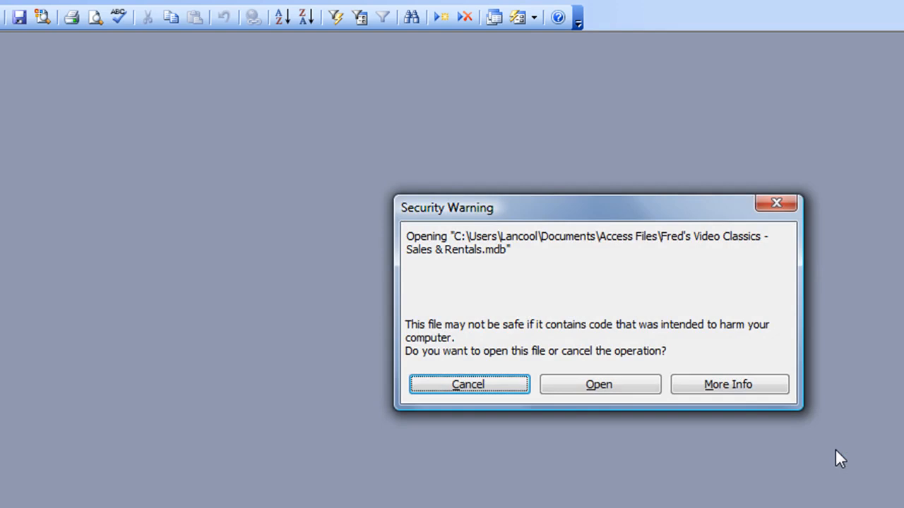
{"action": "mouse_move", "coordinate": [821, 460]}
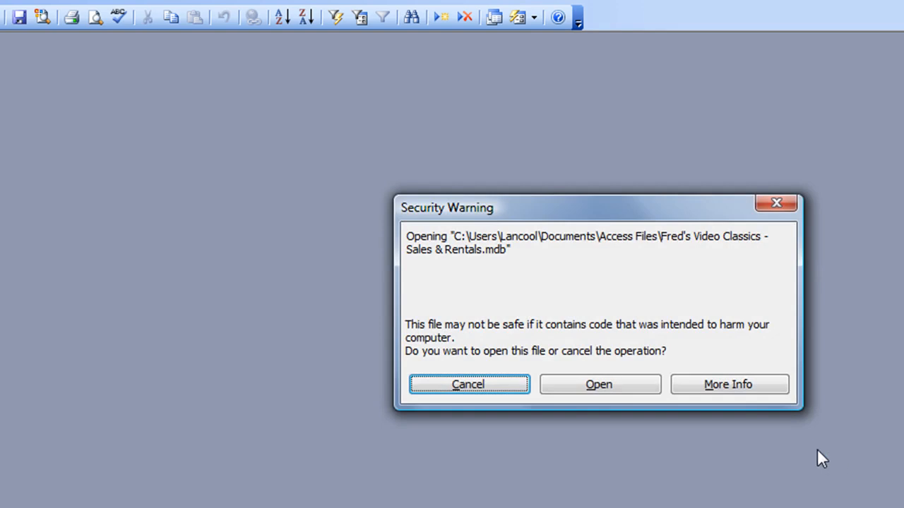
Confirm the security warning to reopen the Fred's Video Classics database
{"action": "left_click", "coordinate": [598, 384]}
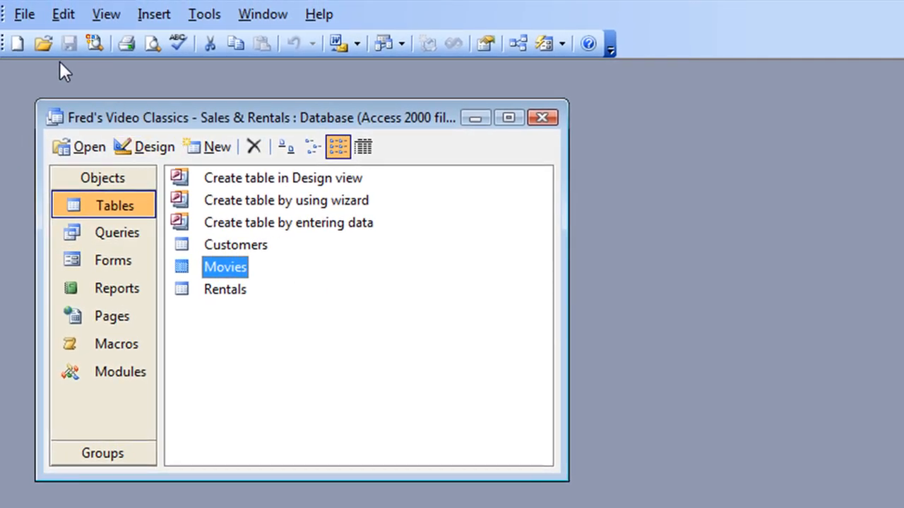
Open the dated 2012-06-14 backup database from the backup folder
{"action": "left_click", "coordinate": [43, 43]}
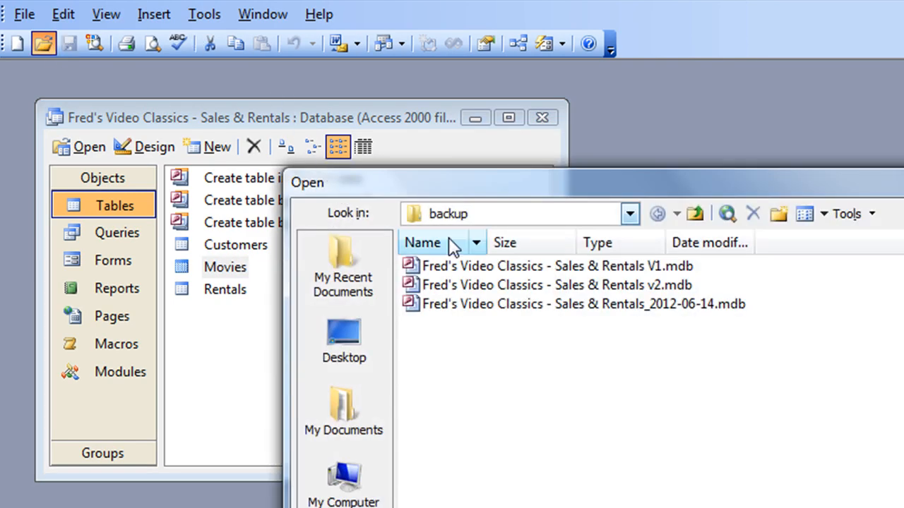
{"action": "mouse_move", "coordinate": [507, 320]}
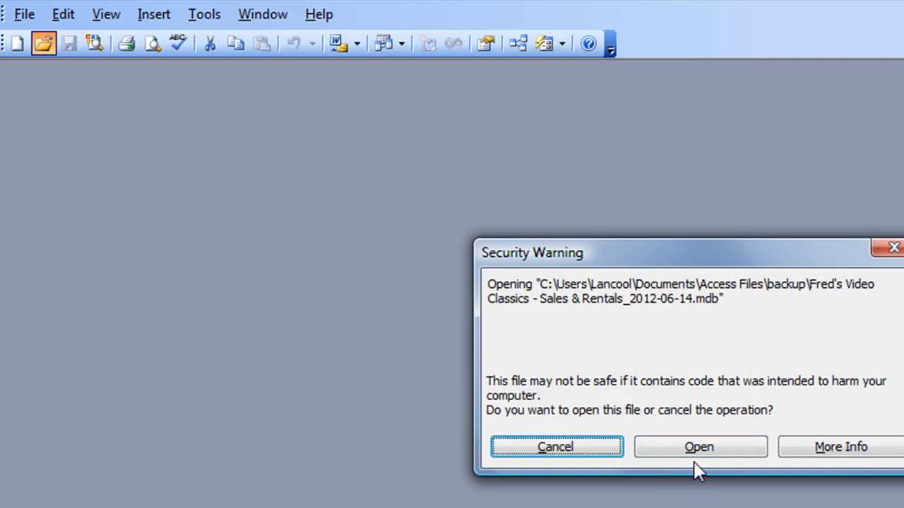
{"action": "left_click", "coordinate": [699, 446]}
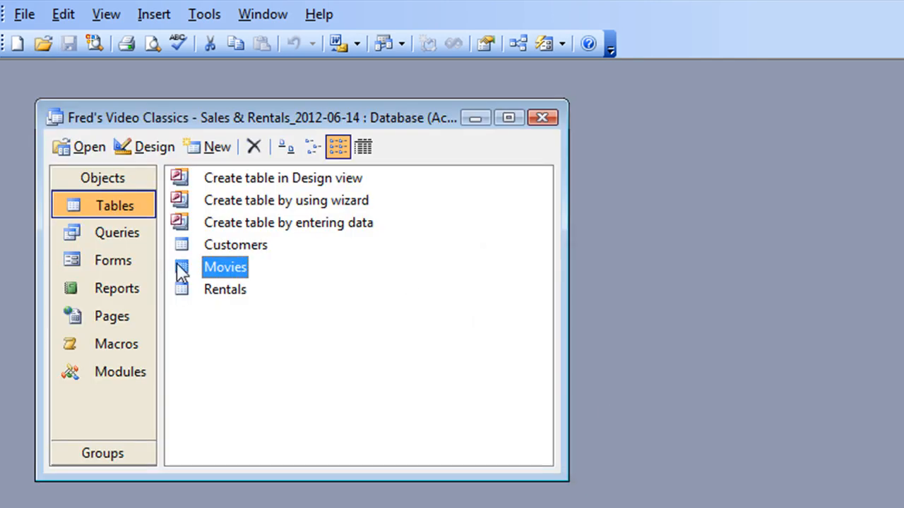